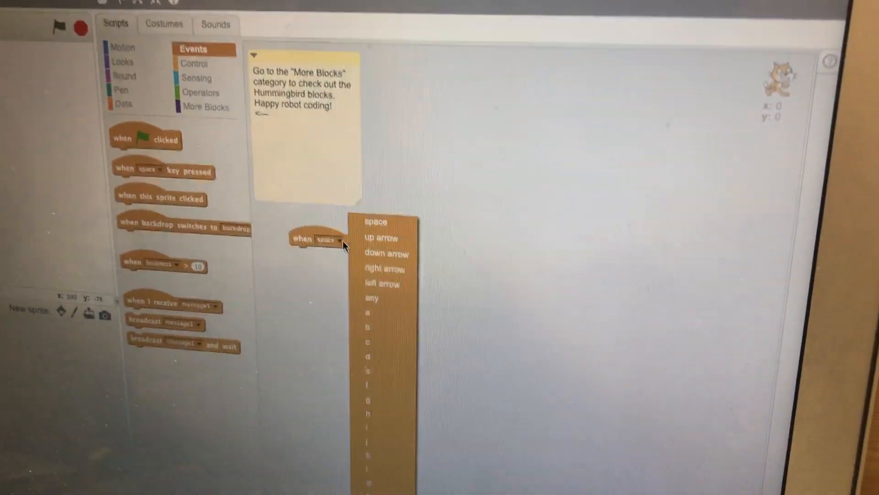
- Switch the key event to right arrow and attach a move 10 steps block
left_click(385, 268)
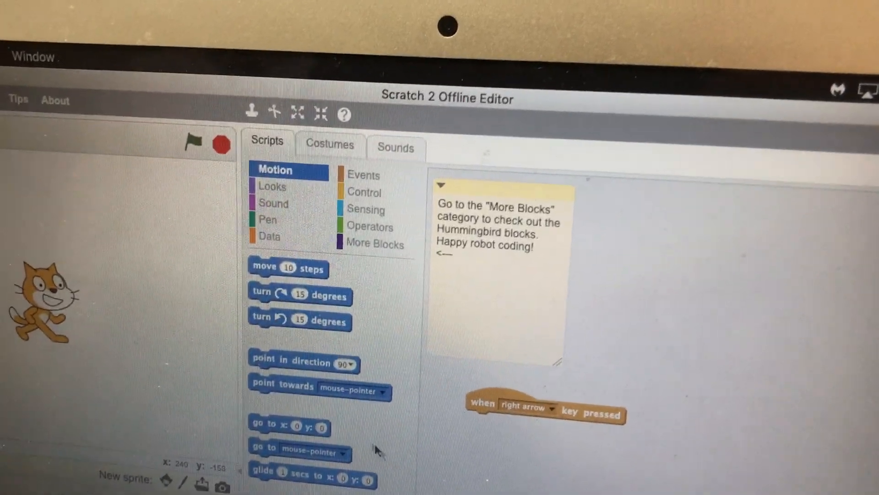
left_click_drag(288, 268, 492, 393)
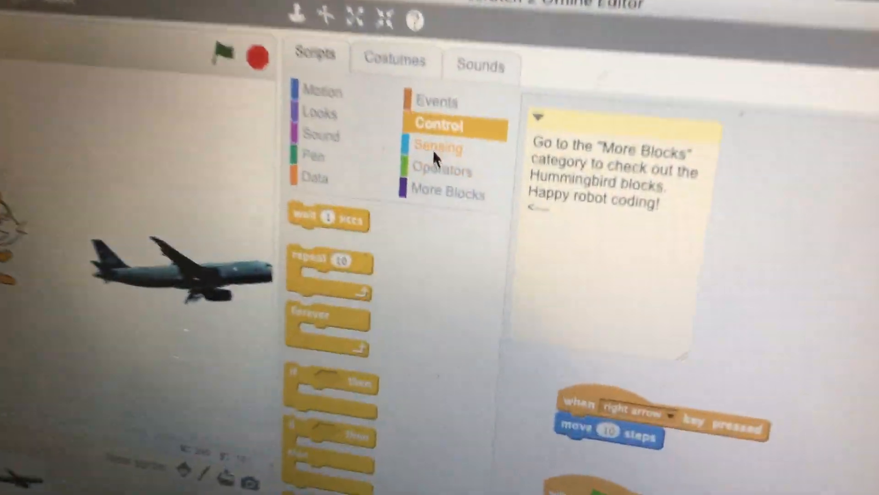
- Show the Sensing palette to get the touching Airplane block
left_click(439, 148)
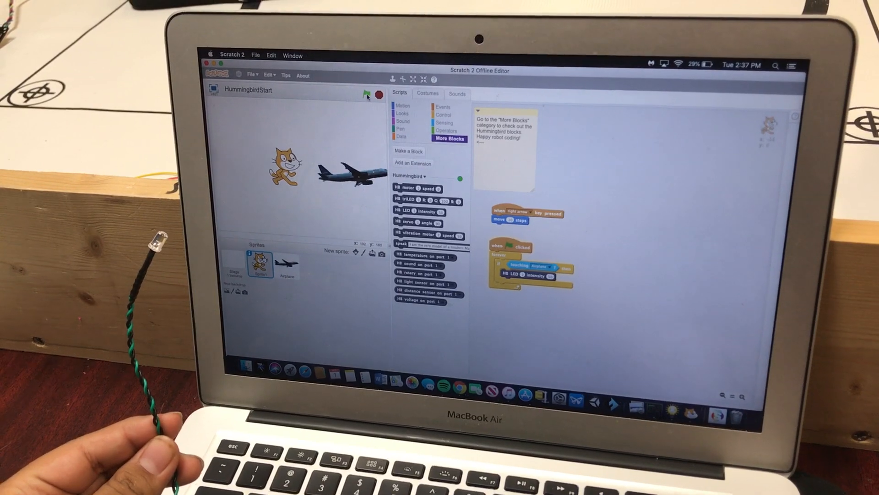
- Start the project with the green flag so the cat can reach the airplane
left_click(367, 94)
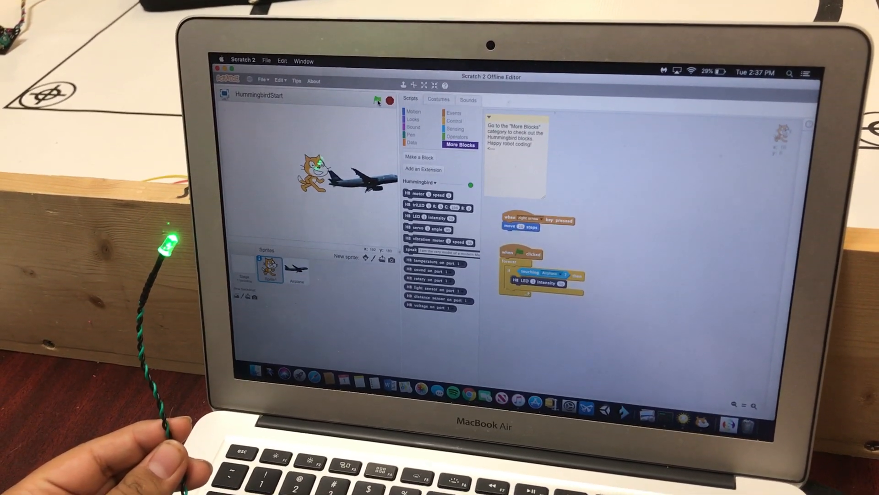